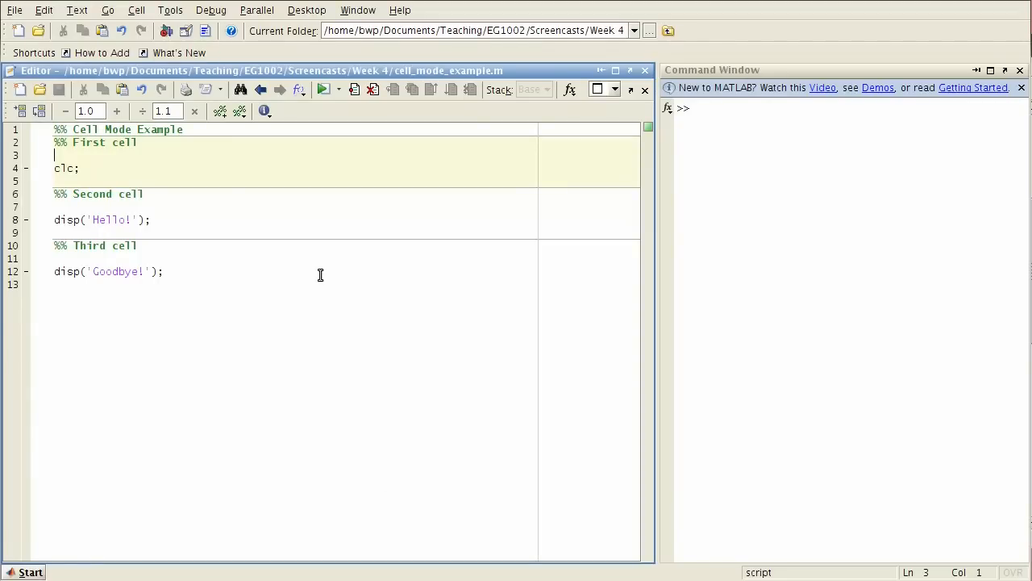
{"action": "mouse_move", "coordinate": [234, 229]}
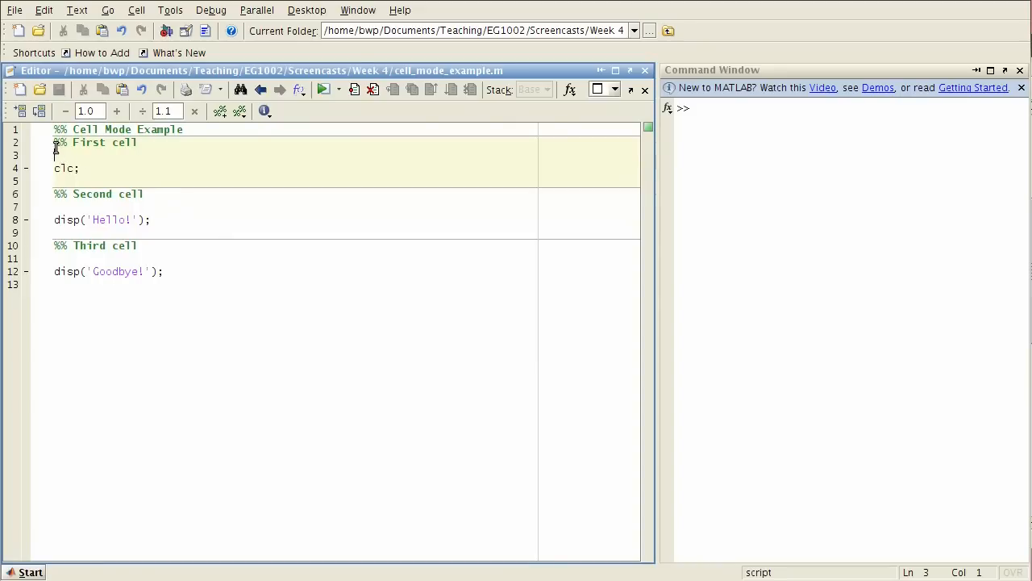
Select and then deselect the 'First cell' heading text.
{"action": "double_click", "coordinate": [60, 143]}
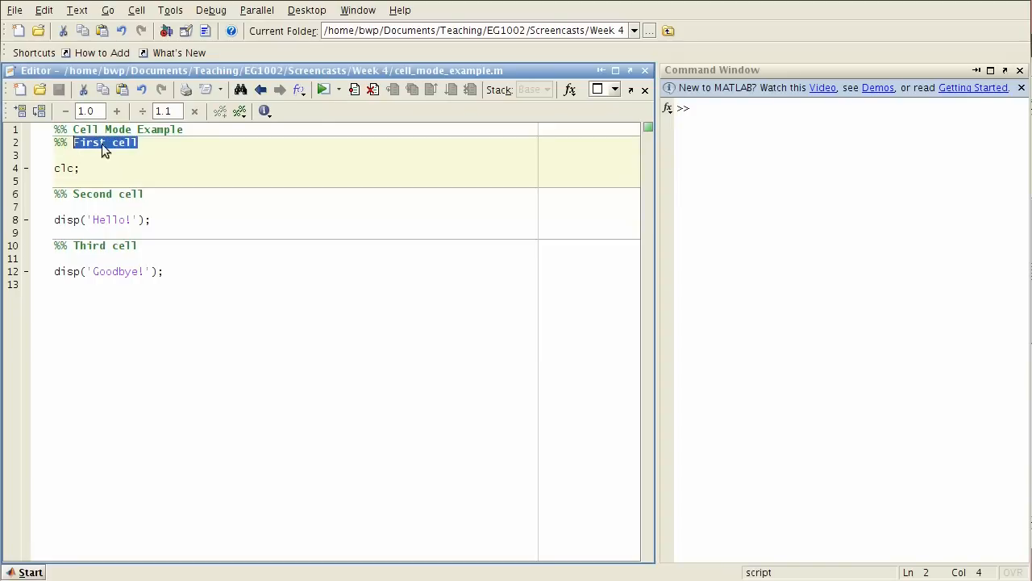
{"action": "left_click", "coordinate": [163, 142]}
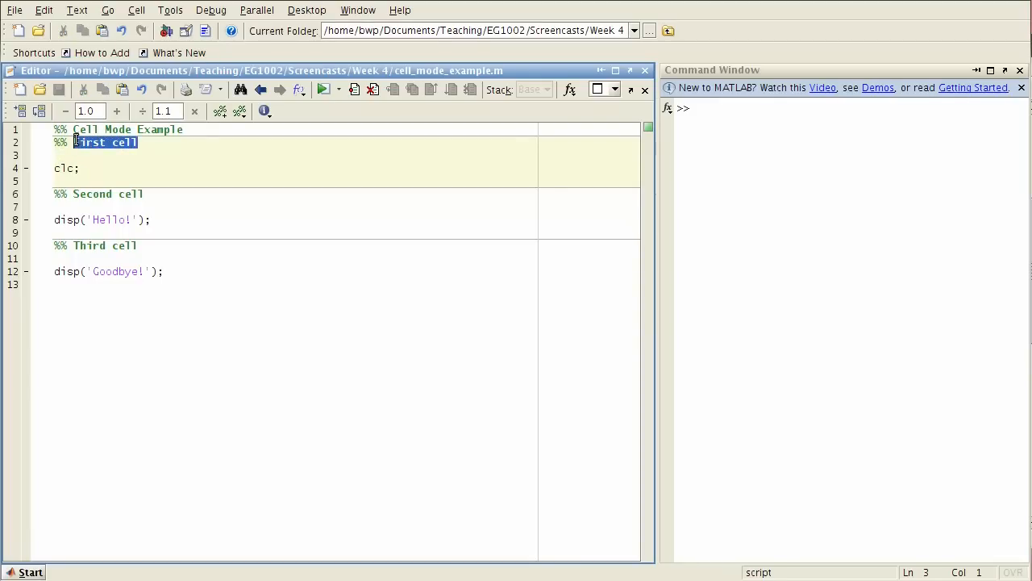
{"action": "left_click", "coordinate": [138, 143]}
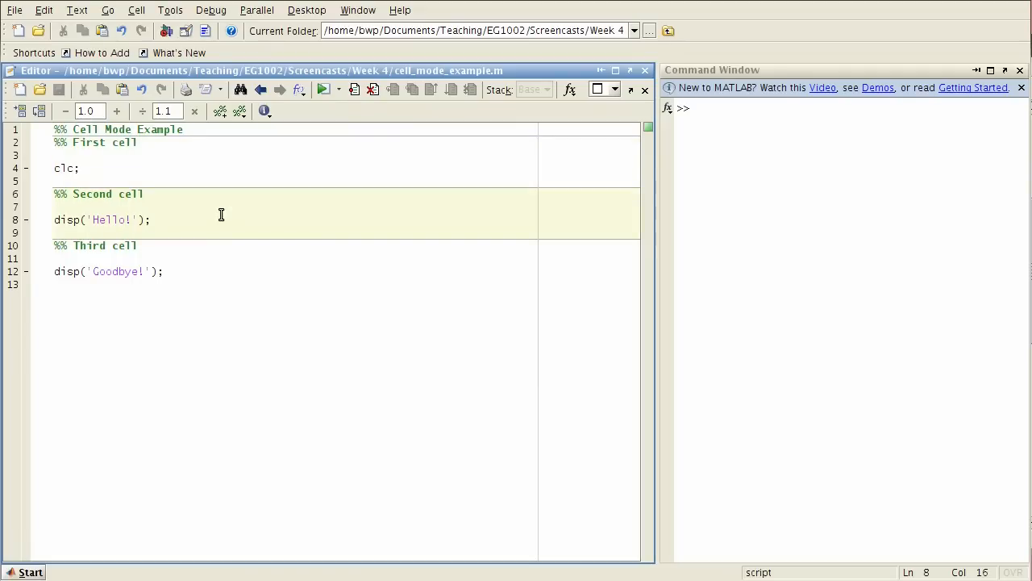
Run the second cell, then place the cursor in the third cell.
{"action": "left_click", "coordinate": [170, 219]}
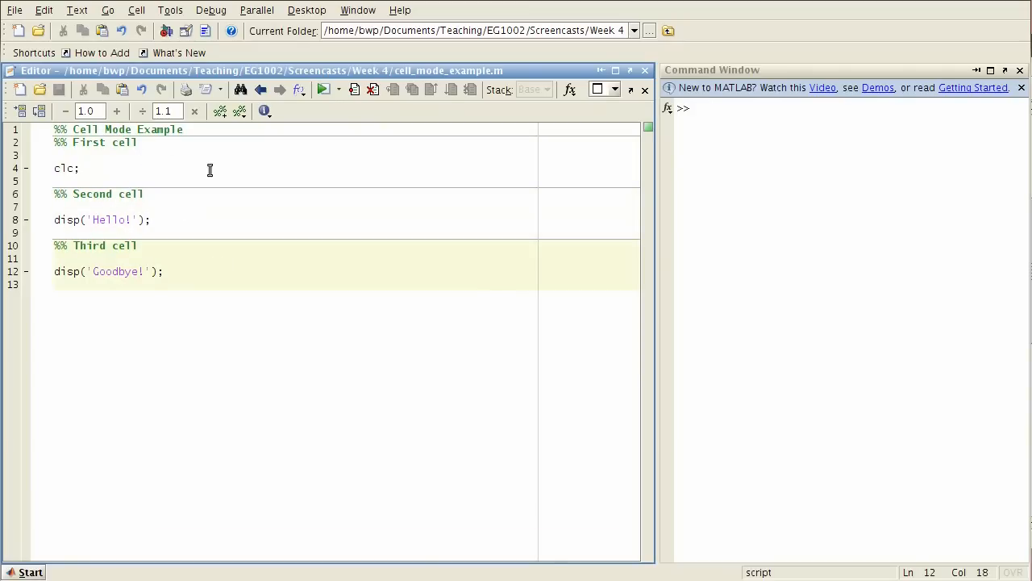
{"action": "left_click", "coordinate": [208, 204]}
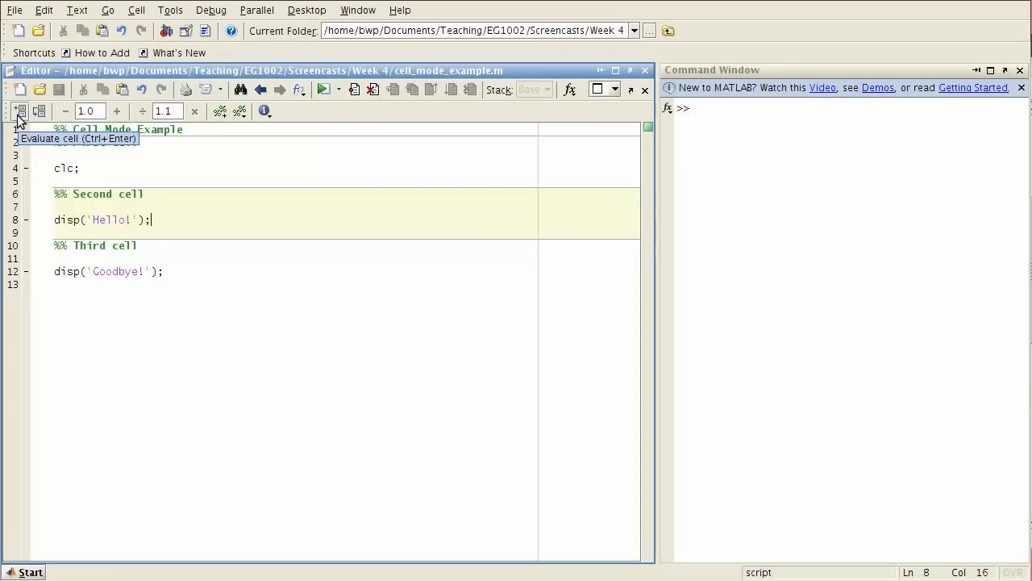
{"action": "left_click", "coordinate": [19, 110]}
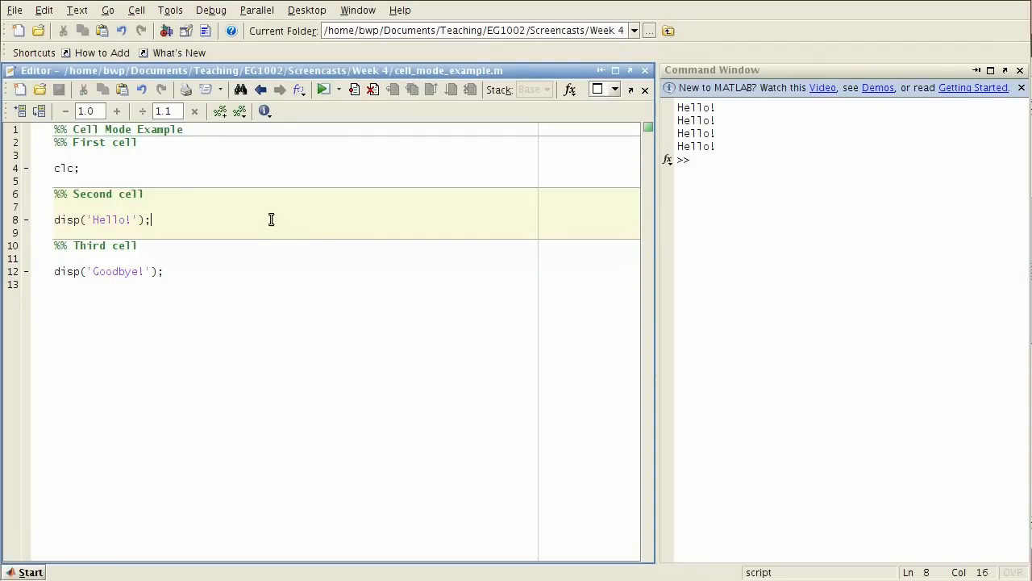
{"action": "left_click", "coordinate": [80, 168]}
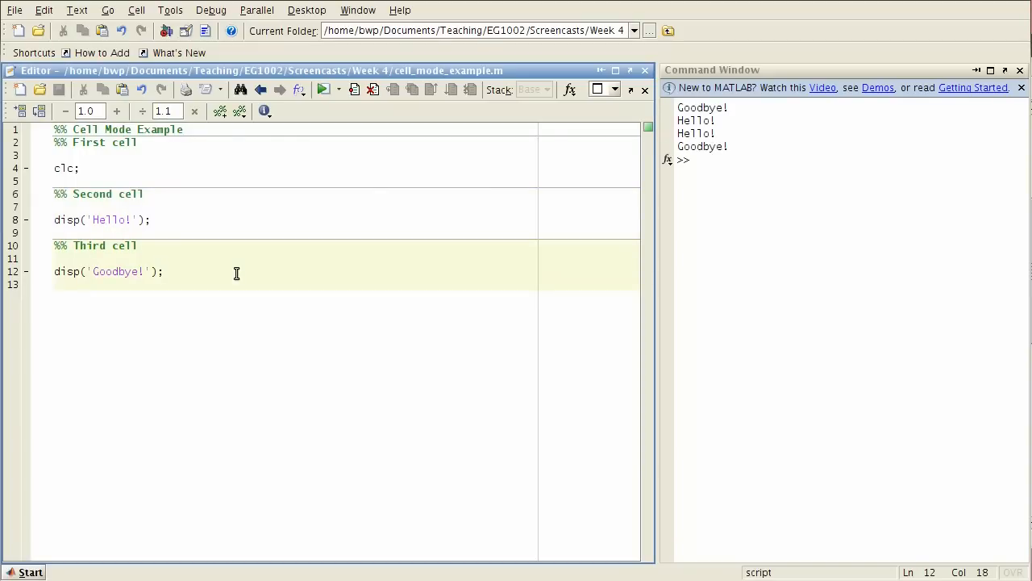
{"action": "mouse_move", "coordinate": [258, 229]}
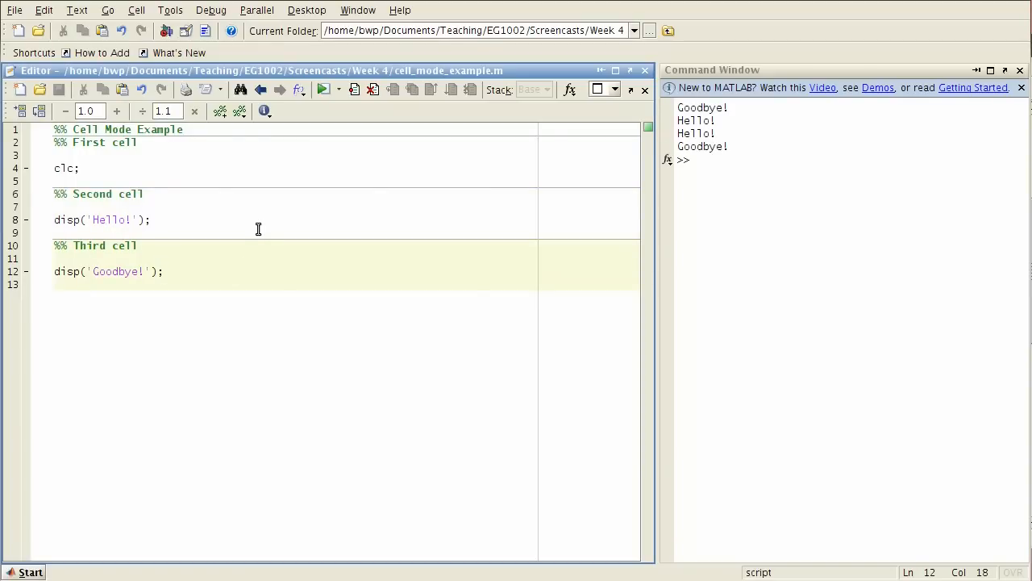
{"action": "mouse_move", "coordinate": [238, 177]}
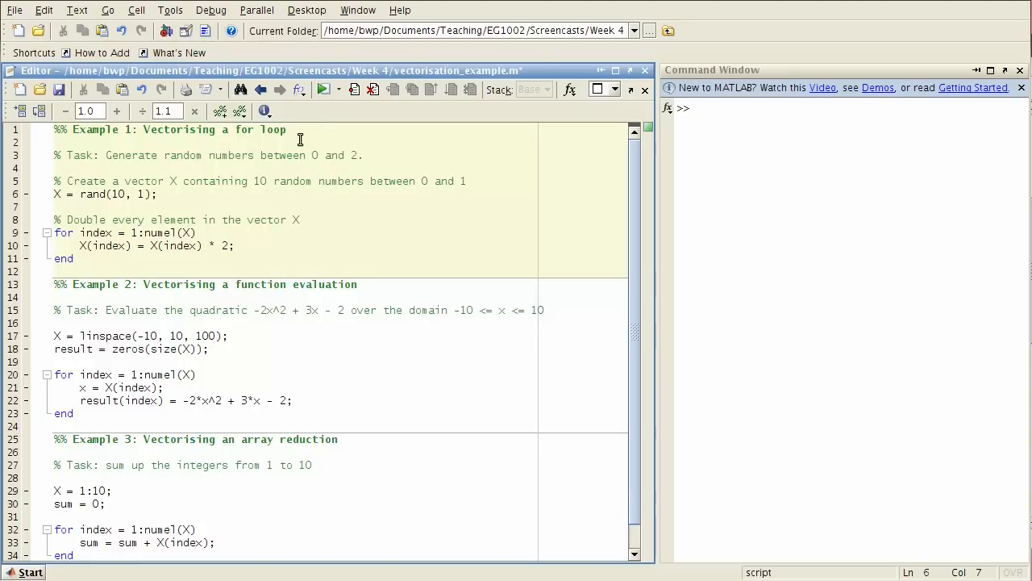
{"action": "left_click_drag", "start_coordinate": [143, 130], "coordinate": [285, 129]}
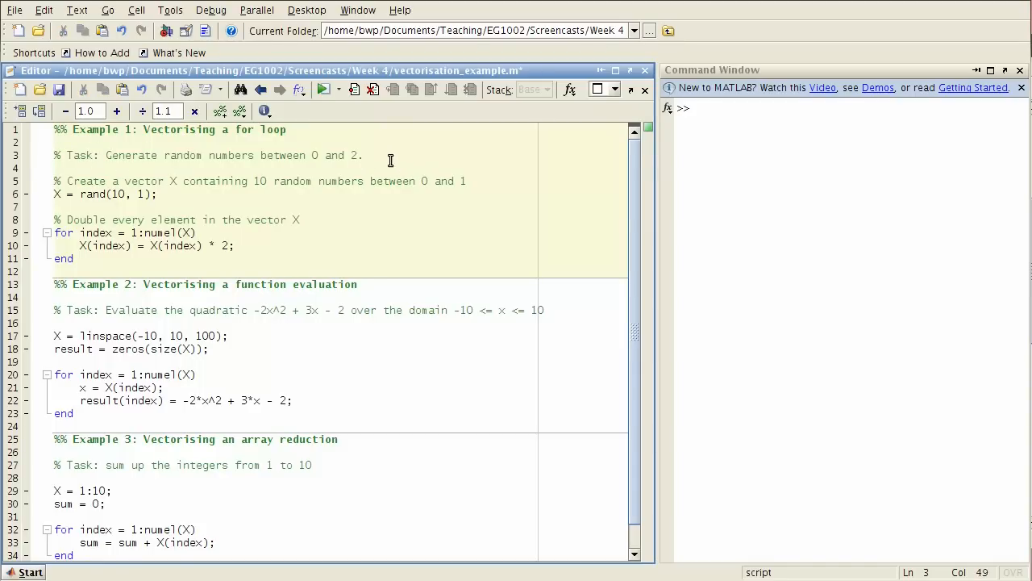
Place the cursor on the rand call on line 6 to bring up its help.
{"action": "left_click", "coordinate": [250, 194]}
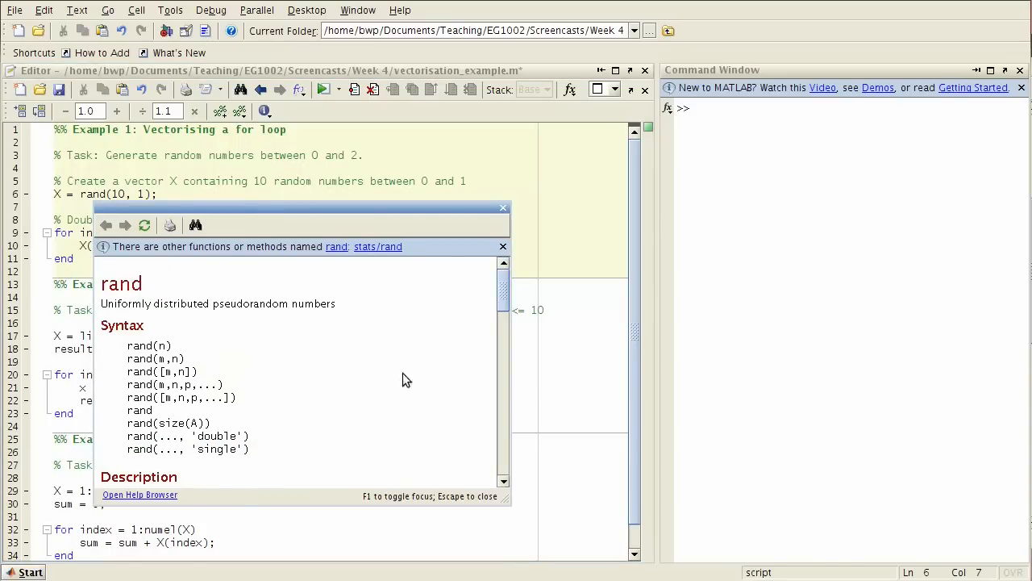
{"action": "mouse_move", "coordinate": [326, 317]}
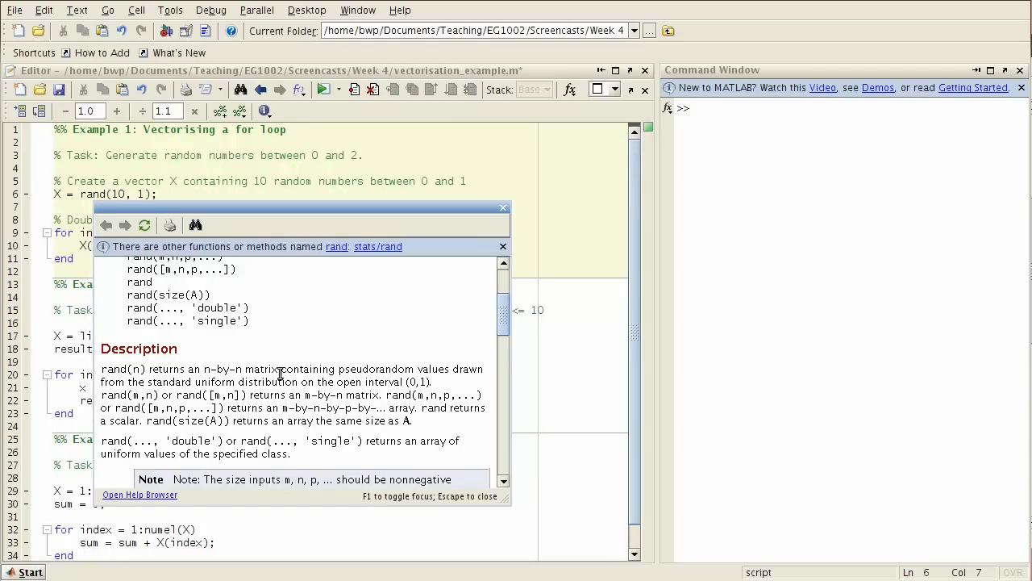
{"action": "mouse_move", "coordinate": [212, 384]}
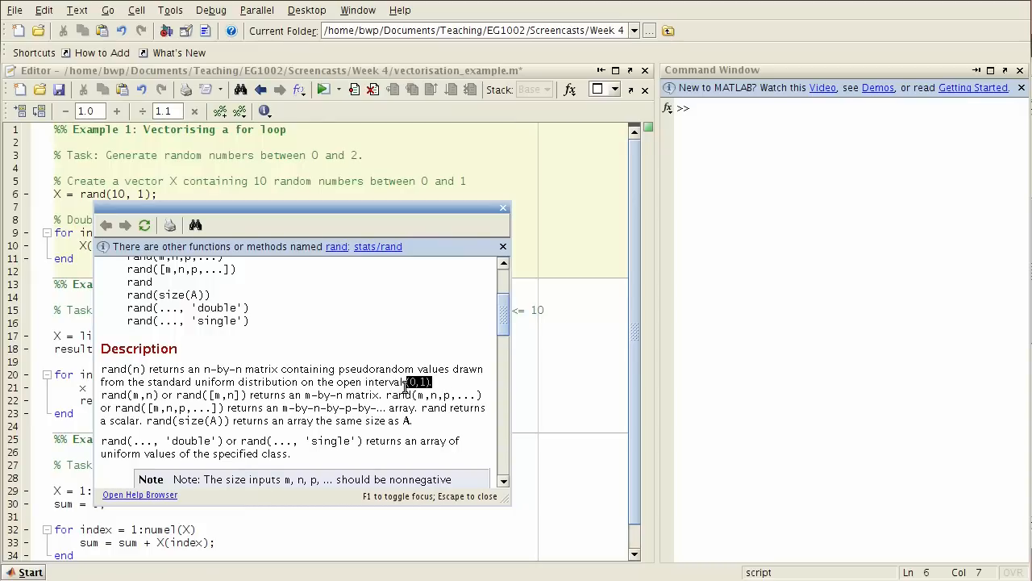
{"action": "mouse_move", "coordinate": [446, 305]}
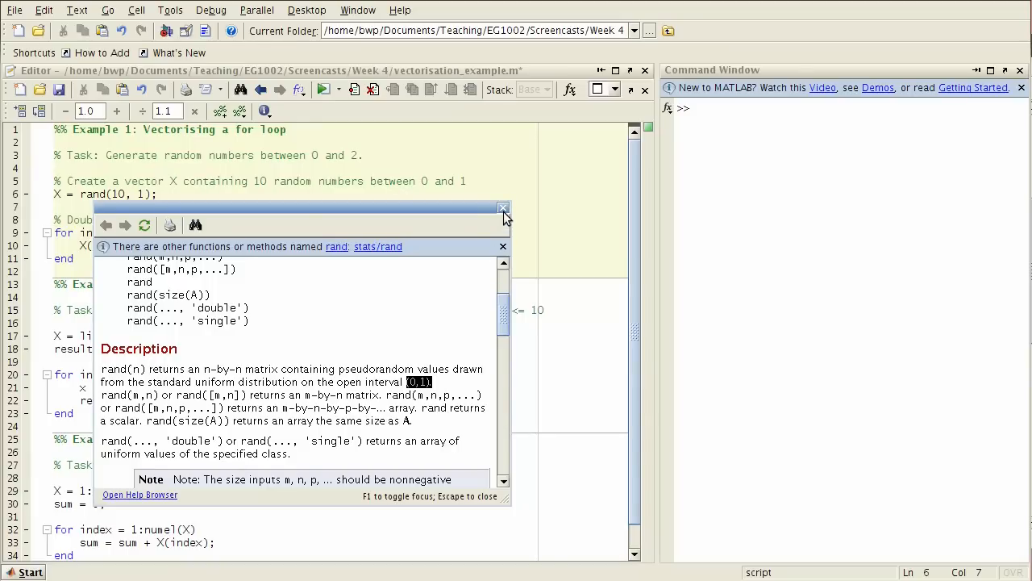
Close the rand help popup and highlight the vector length 10 in the rand call.
{"action": "left_click", "coordinate": [504, 208]}
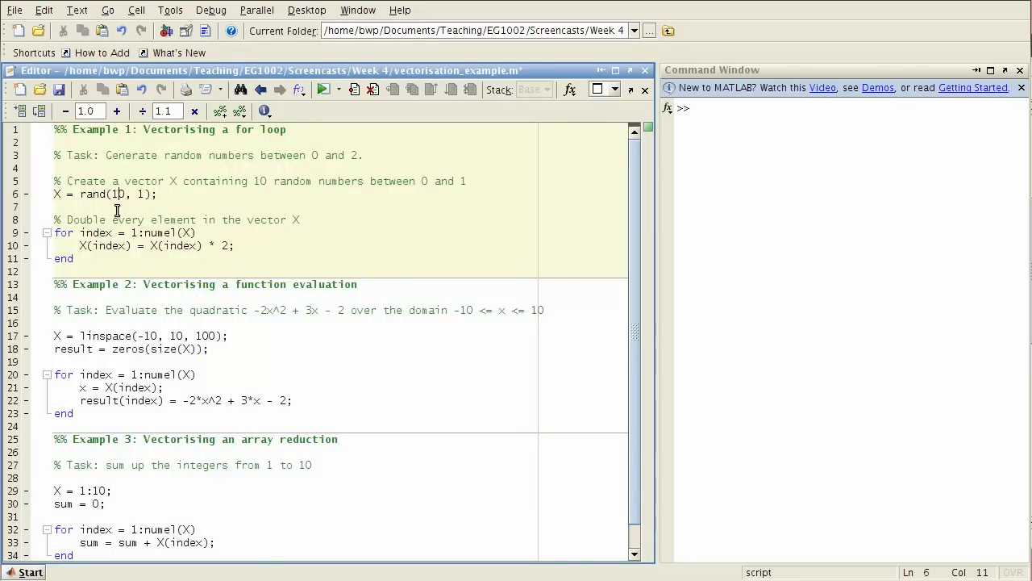
{"action": "double_click", "coordinate": [116, 194]}
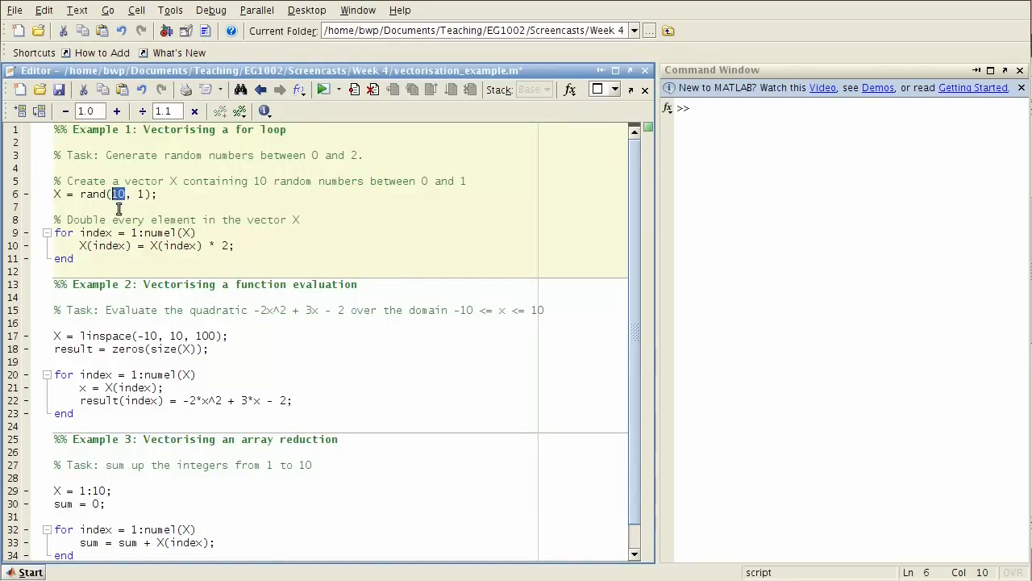
{"action": "double_click", "coordinate": [56, 193]}
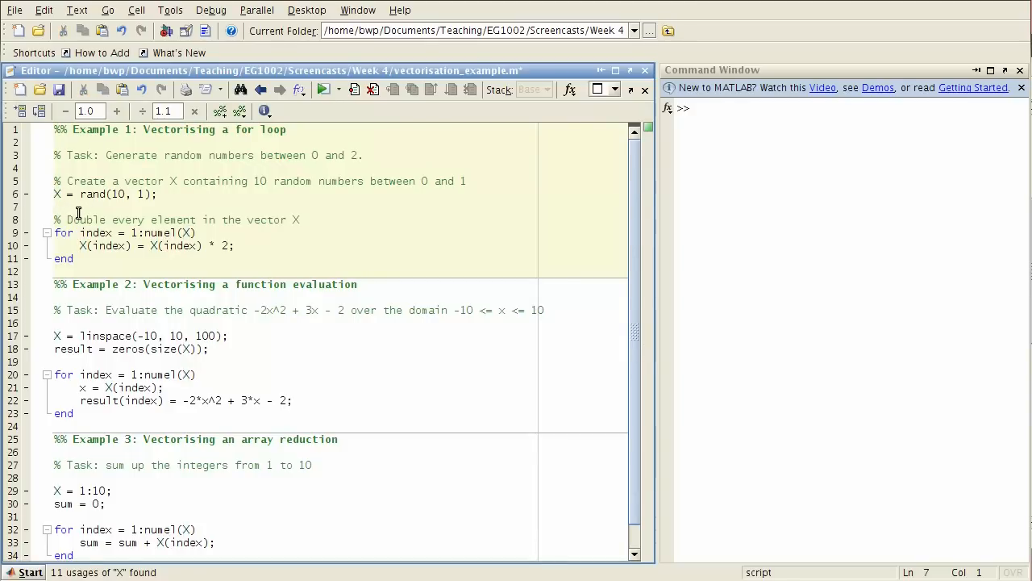
Add blank lines after Example 1's for loop and select the loop lines 9–11.
{"action": "left_click", "coordinate": [196, 232]}
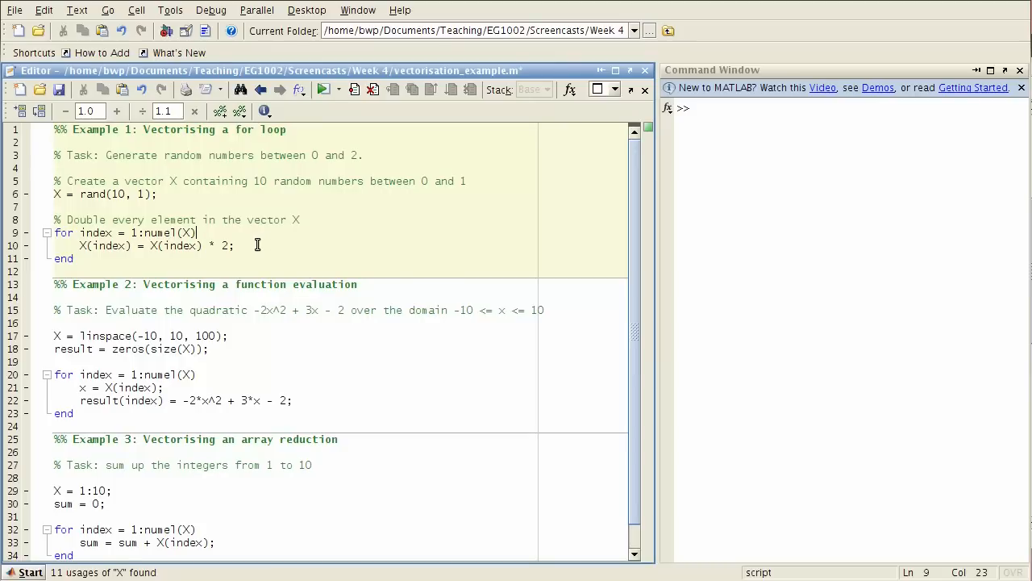
{"action": "mouse_move", "coordinate": [160, 241]}
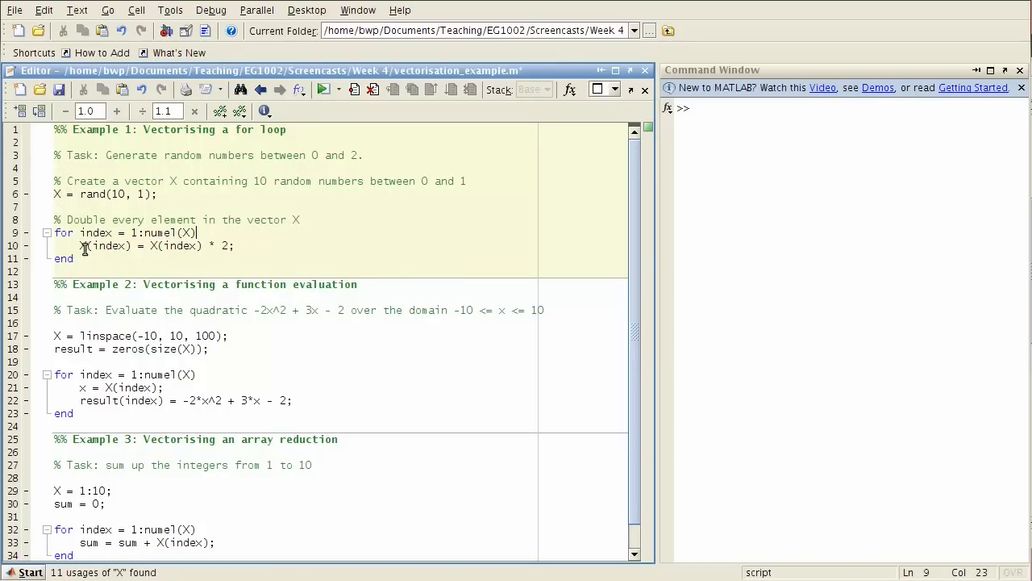
{"action": "double_click", "coordinate": [106, 246]}
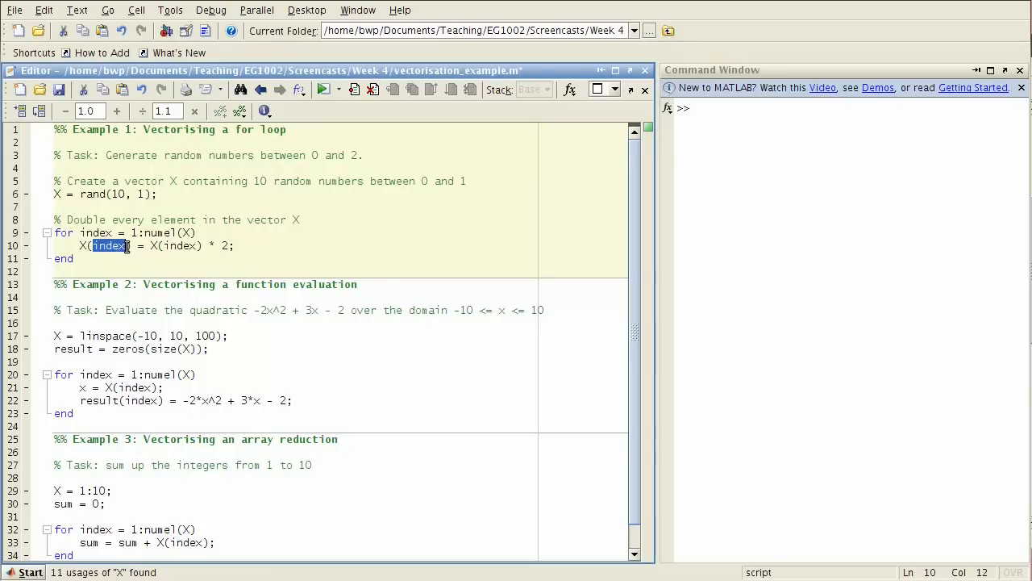
{"action": "left_click", "coordinate": [161, 246]}
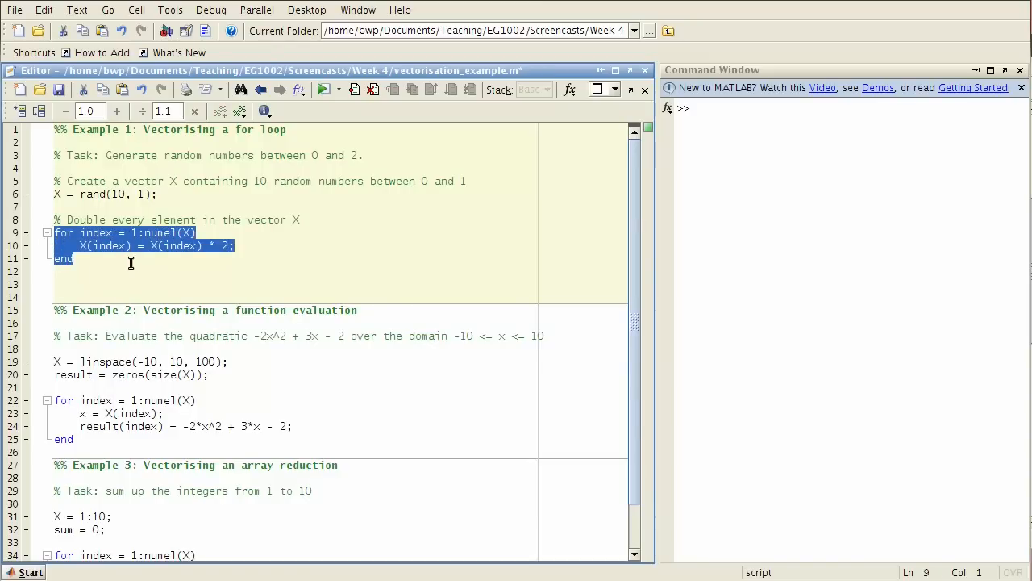
Comment out the Example 1 loop with Ctrl+R and write X = 2 * X; beneath it.
{"action": "key", "text": "ctrl+r"}
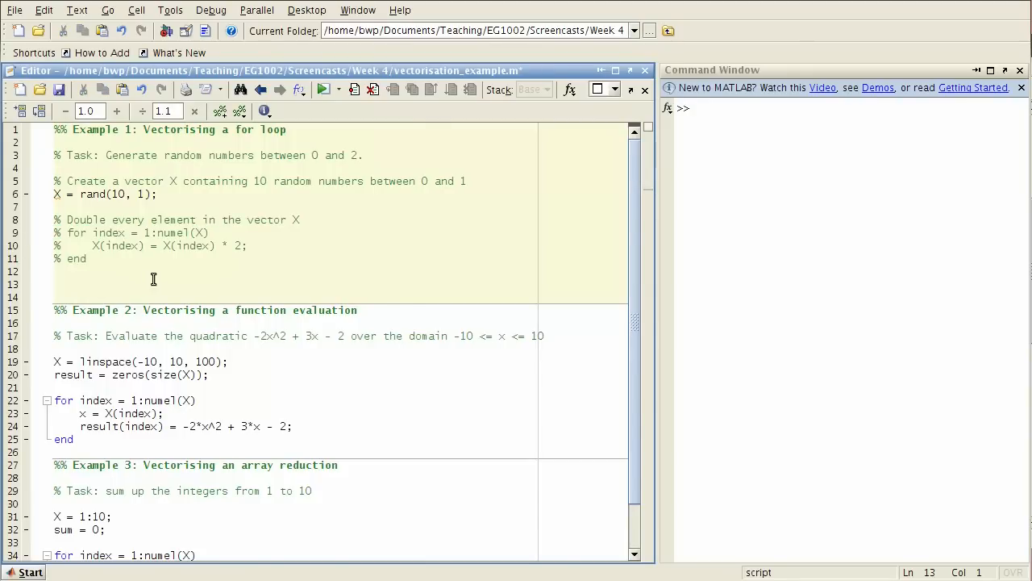
{"action": "left_click", "coordinate": [54, 284]}
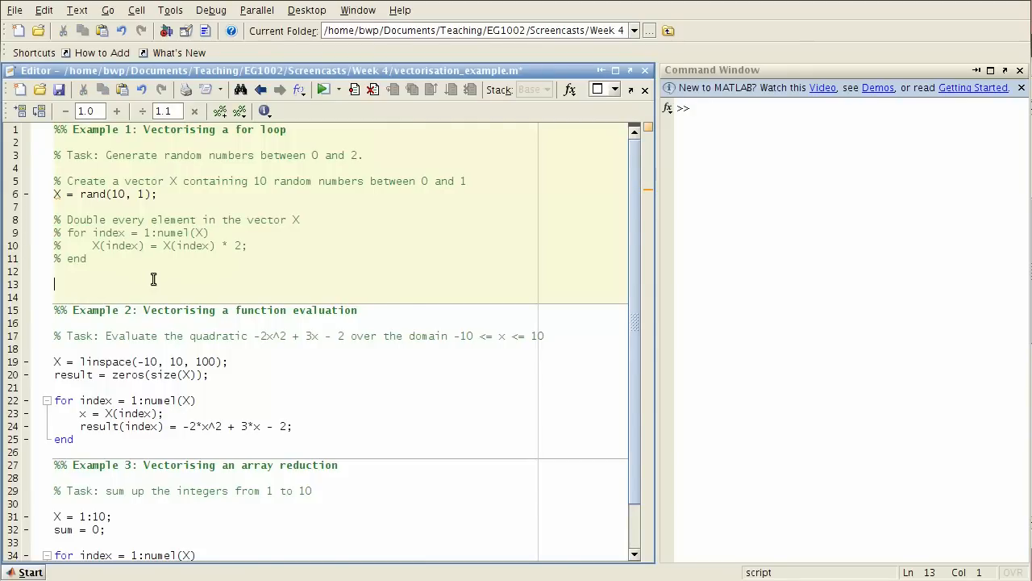
{"action": "type", "text": "X ="}
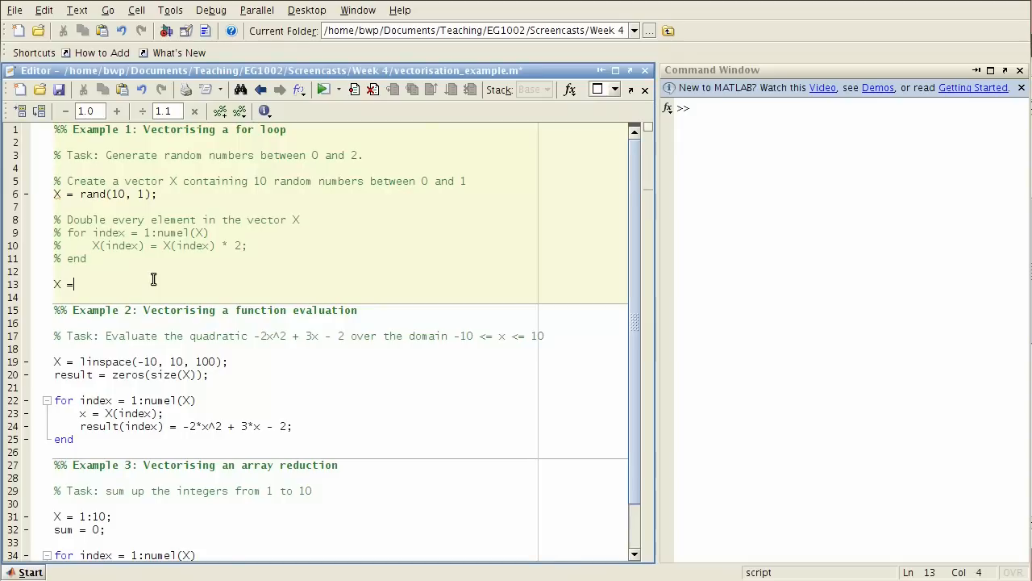
{"action": "type", "text": "2 * X;"}
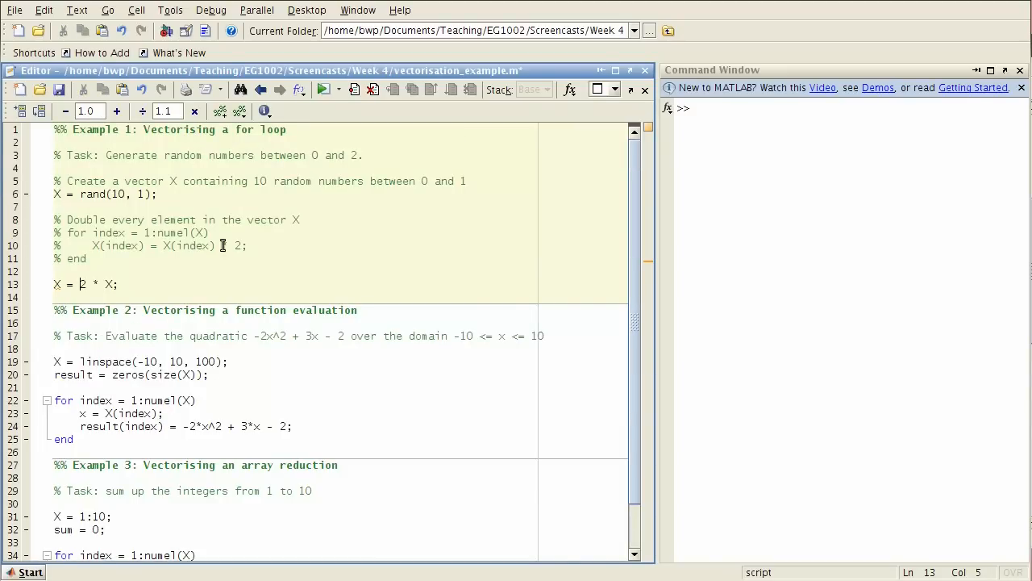
{"action": "scroll", "scroll_direction": "down", "scroll_amount": 3}
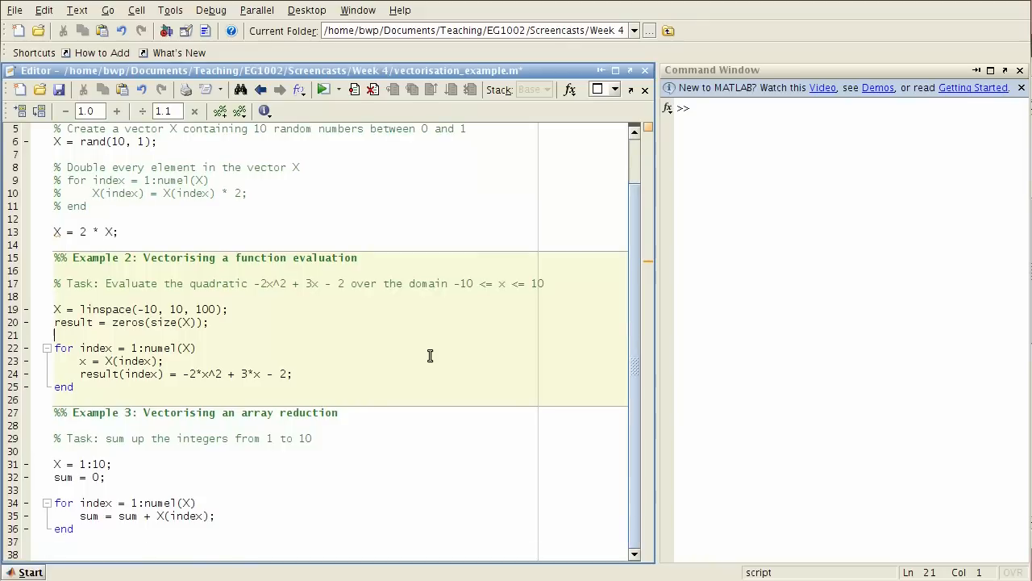
{"action": "mouse_move", "coordinate": [186, 264]}
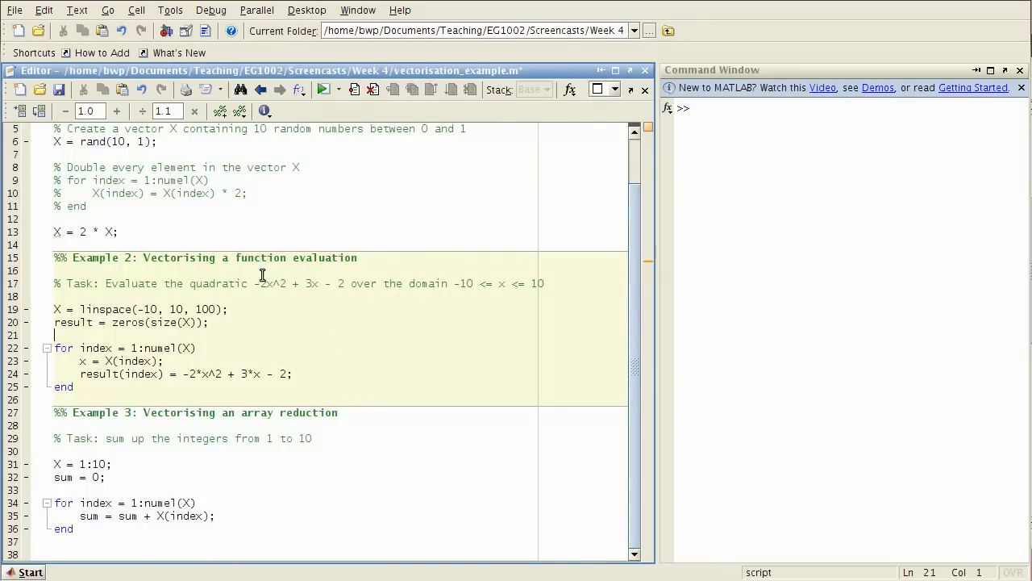
{"action": "left_click_drag", "start_coordinate": [105, 283], "coordinate": [184, 283]}
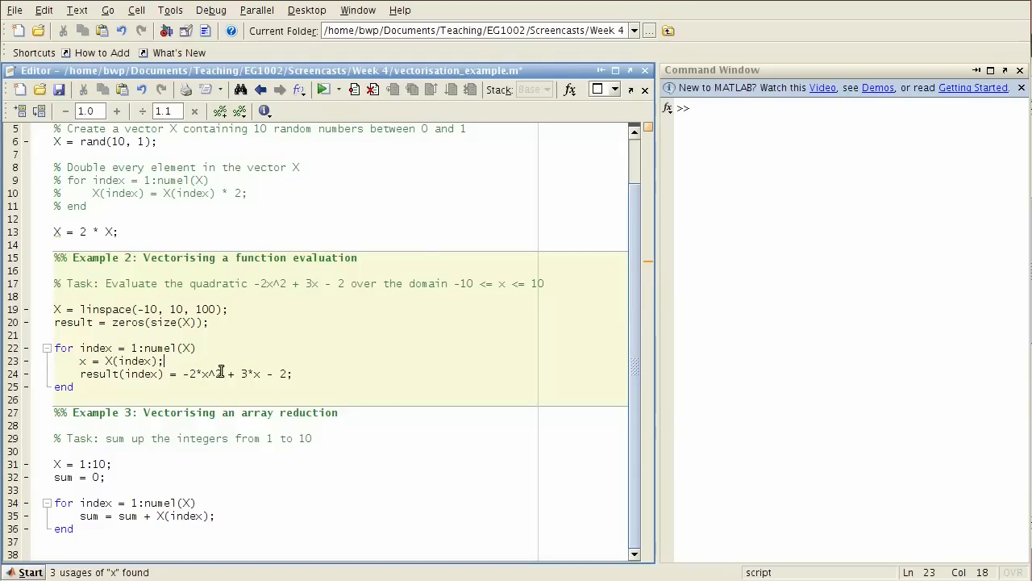
{"action": "mouse_move", "coordinate": [105, 360]}
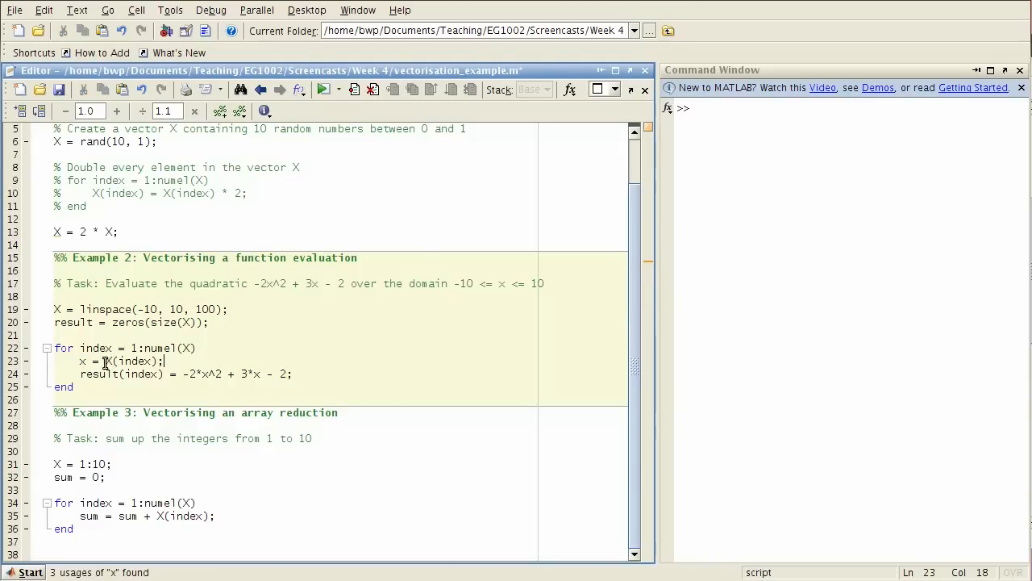
{"action": "double_click", "coordinate": [131, 361]}
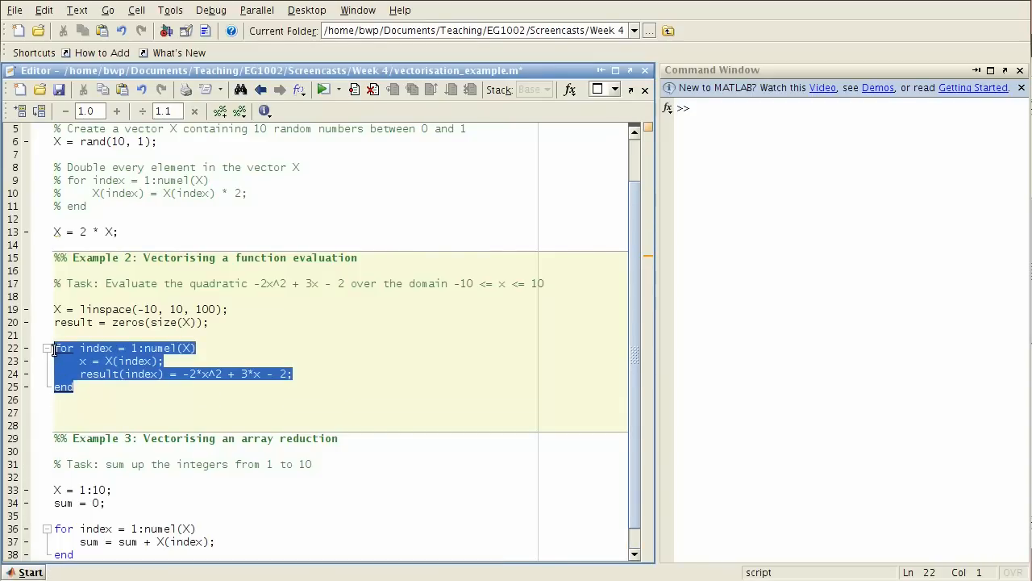
Comment out Example 2's loop and type result = -2 * X.^2 + 3*X - 2; below.
{"action": "key", "text": "ctrl+r"}
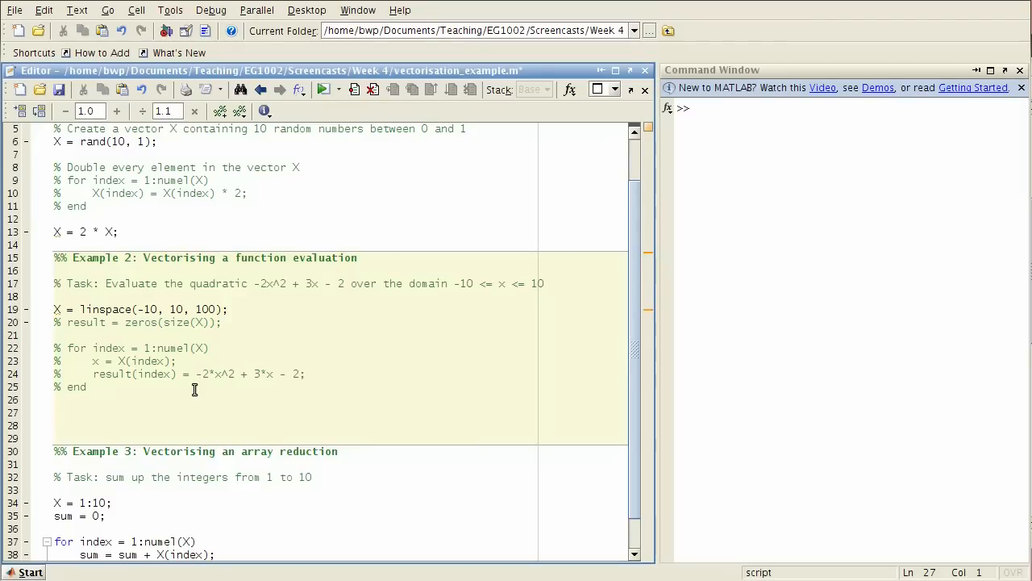
{"action": "type", "text": "result ="}
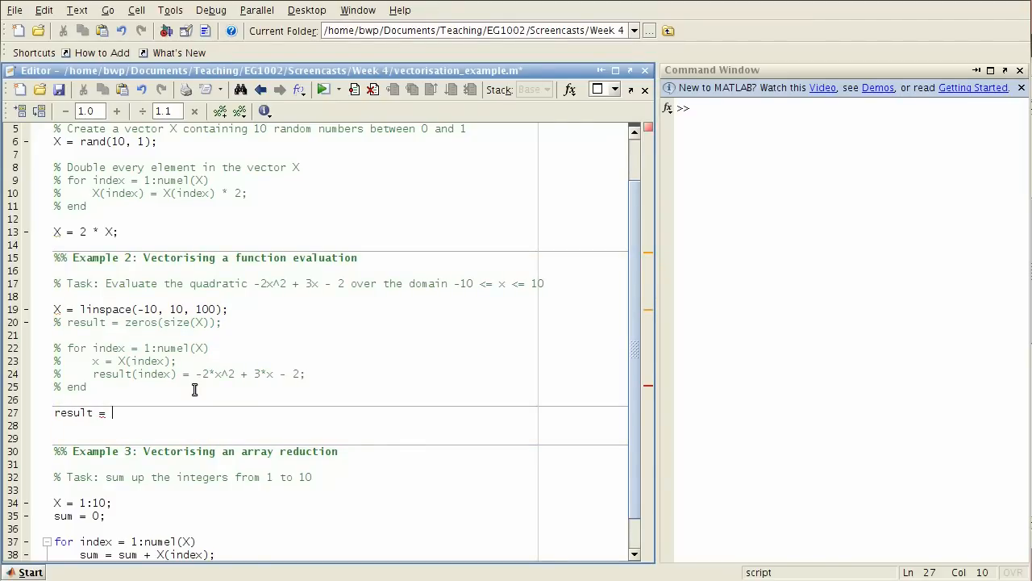
{"action": "type", "text": "-2"}
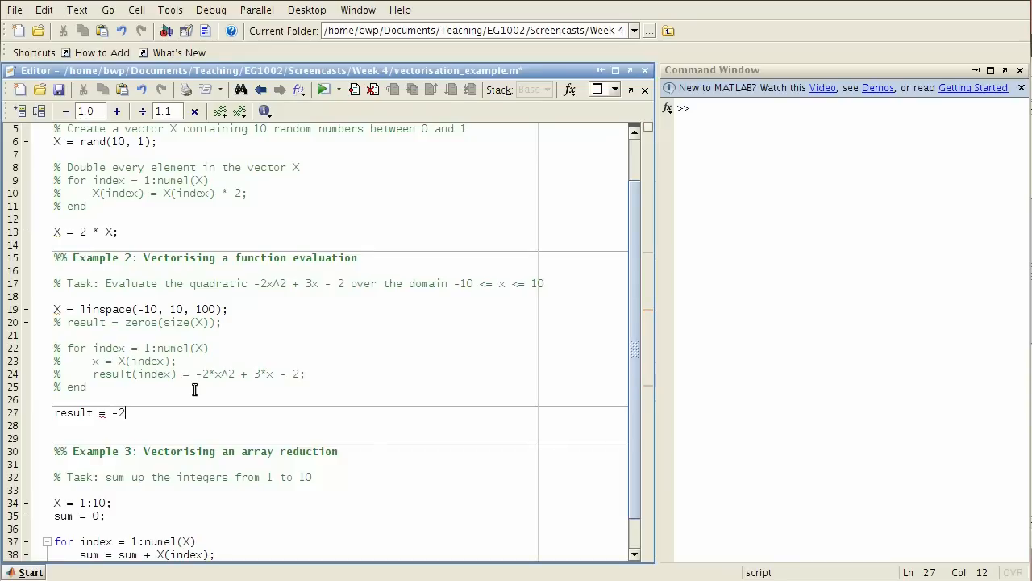
{"action": "type", "text": "* X"}
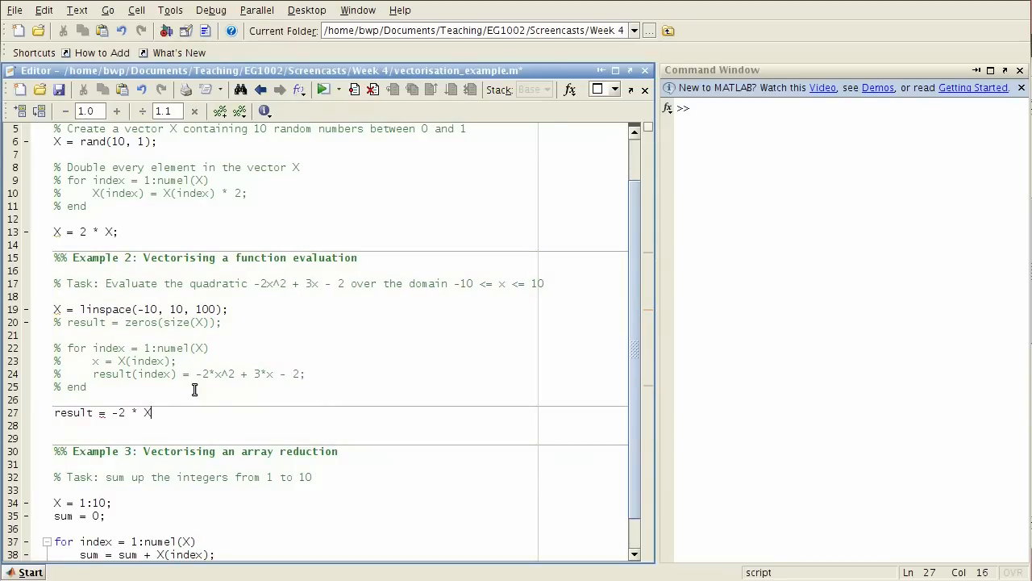
{"action": "type", "text": ".^2"}
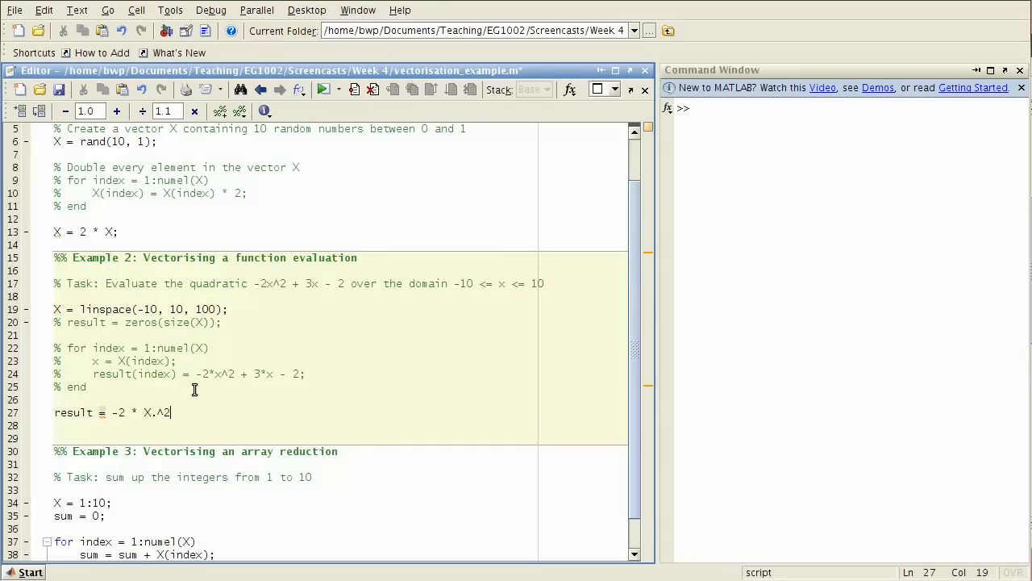
{"action": "type", "text": "+"}
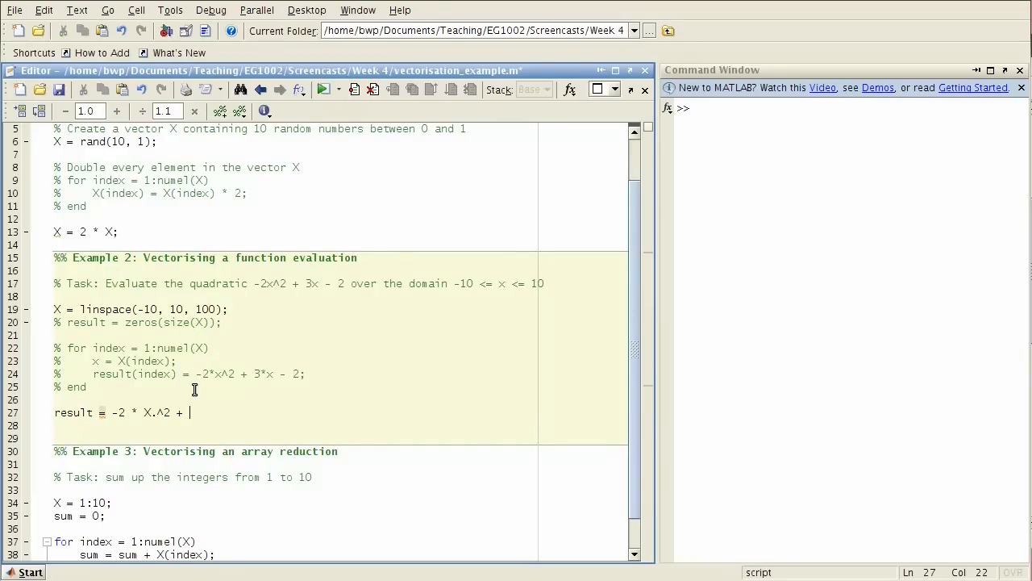
{"action": "type", "text": "3*X - 2;"}
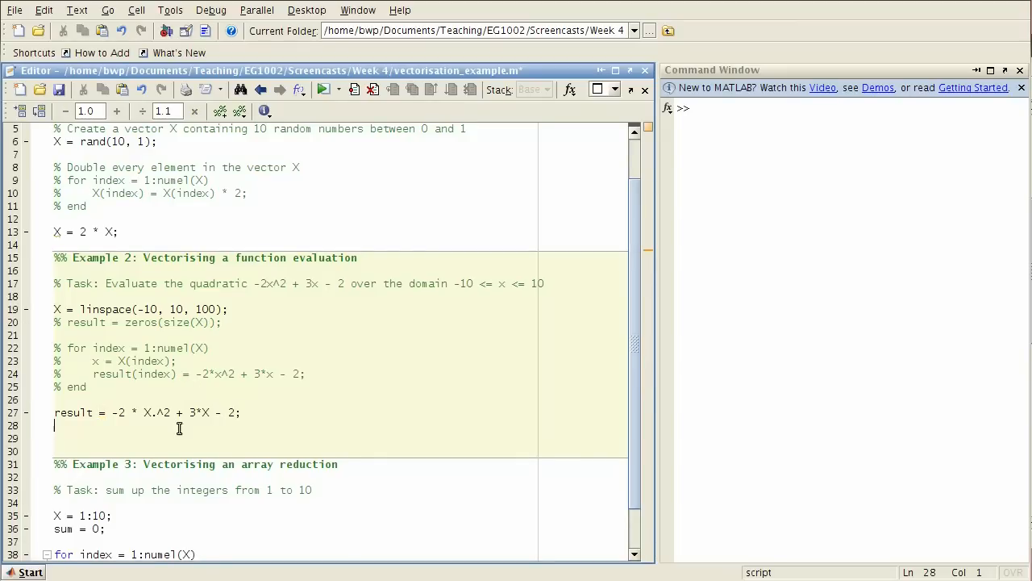
Change the quadratic line to result = -2 .* X.^2 + 3.*X - 2;.
{"action": "left_click", "coordinate": [199, 412]}
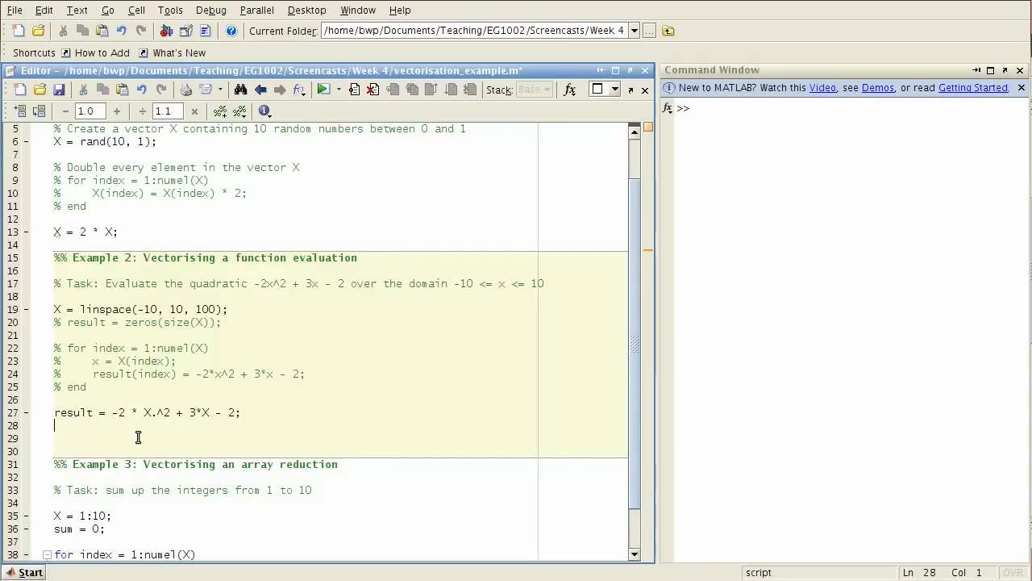
{"action": "double_click", "coordinate": [121, 412]}
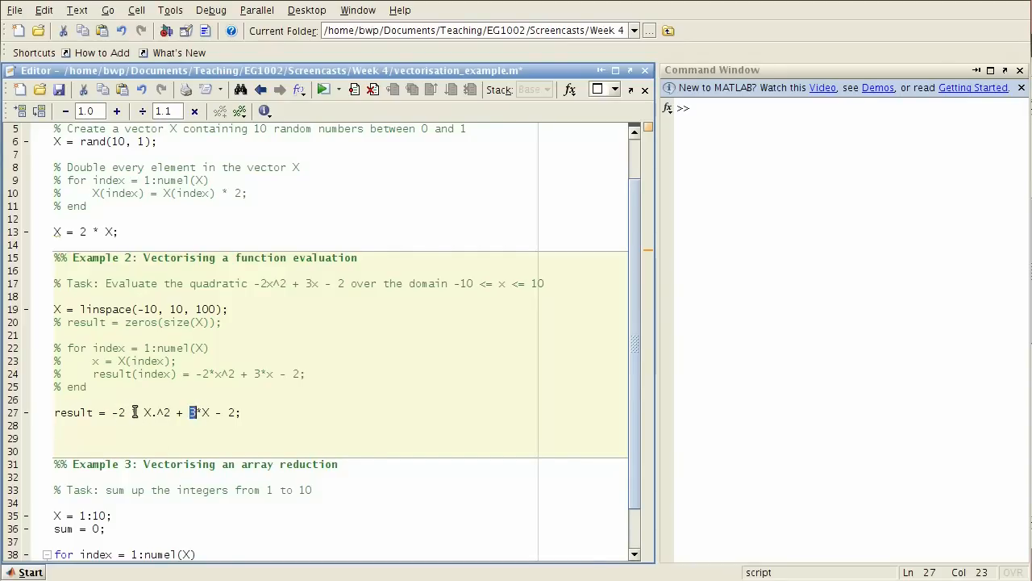
{"action": "type", "text": "."}
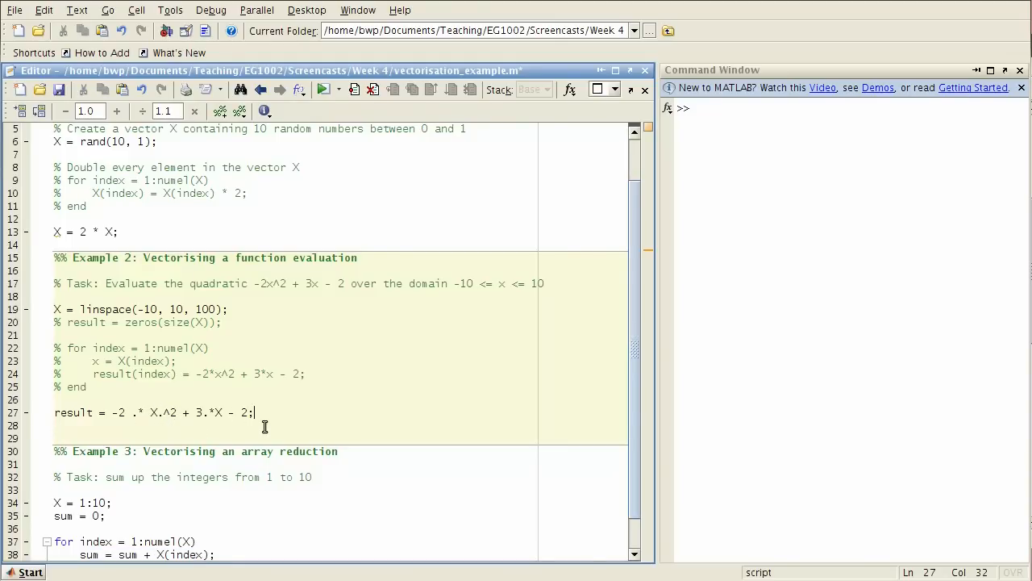
Scroll to Example 3, add a blank line after X = 1:10, and select sum = 0 and the loop.
{"action": "scroll", "scroll_direction": "down", "scroll_amount": 3}
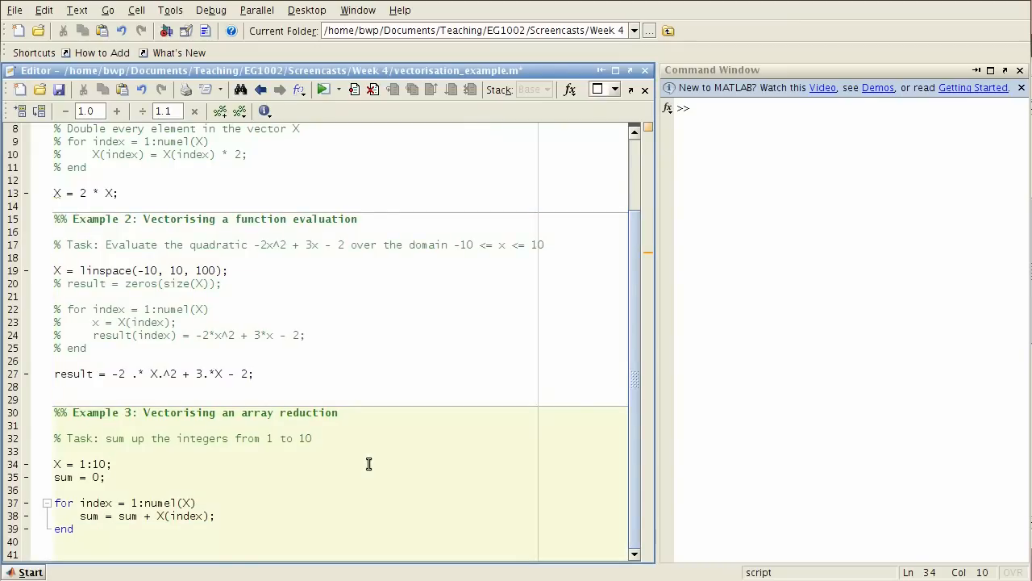
{"action": "mouse_move", "coordinate": [212, 412]}
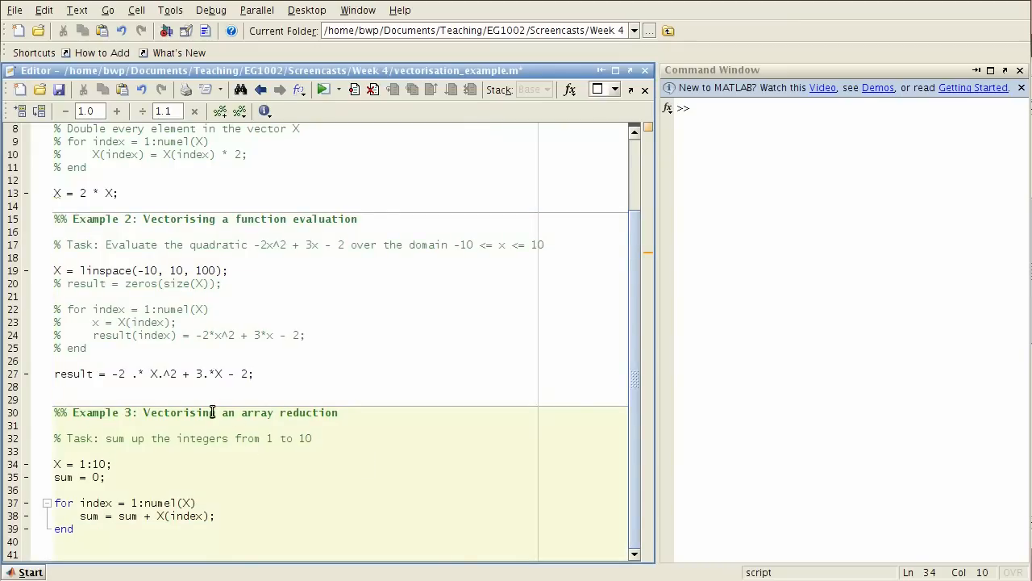
{"action": "mouse_move", "coordinate": [264, 415]}
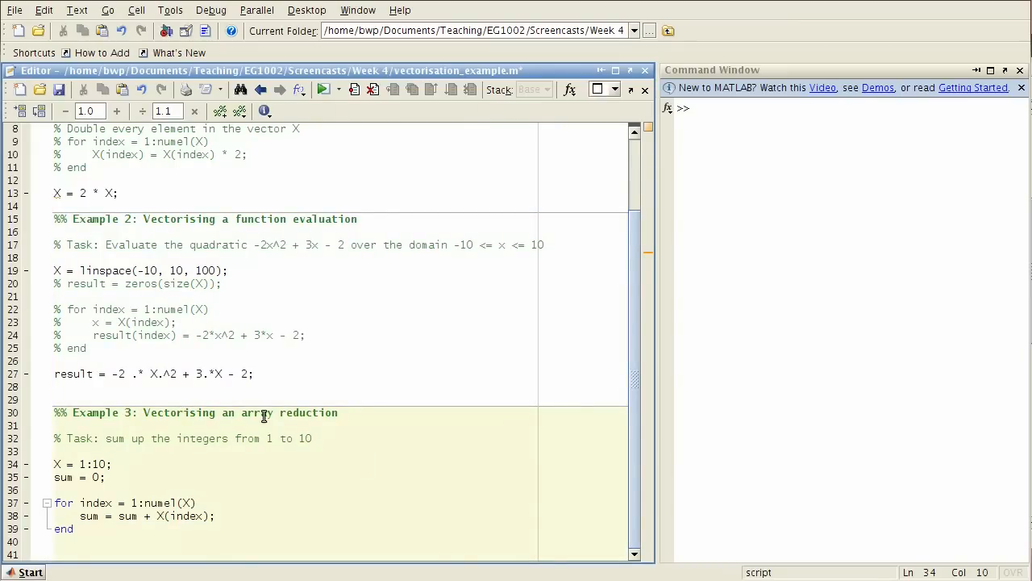
{"action": "left_click_drag", "start_coordinate": [106, 438], "coordinate": [234, 438]}
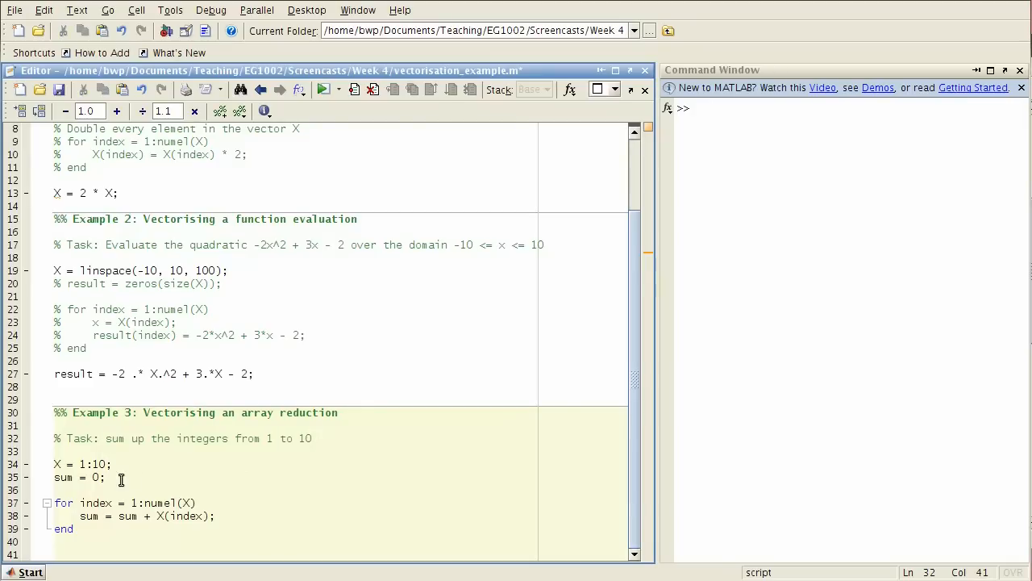
{"action": "left_click", "coordinate": [108, 464]}
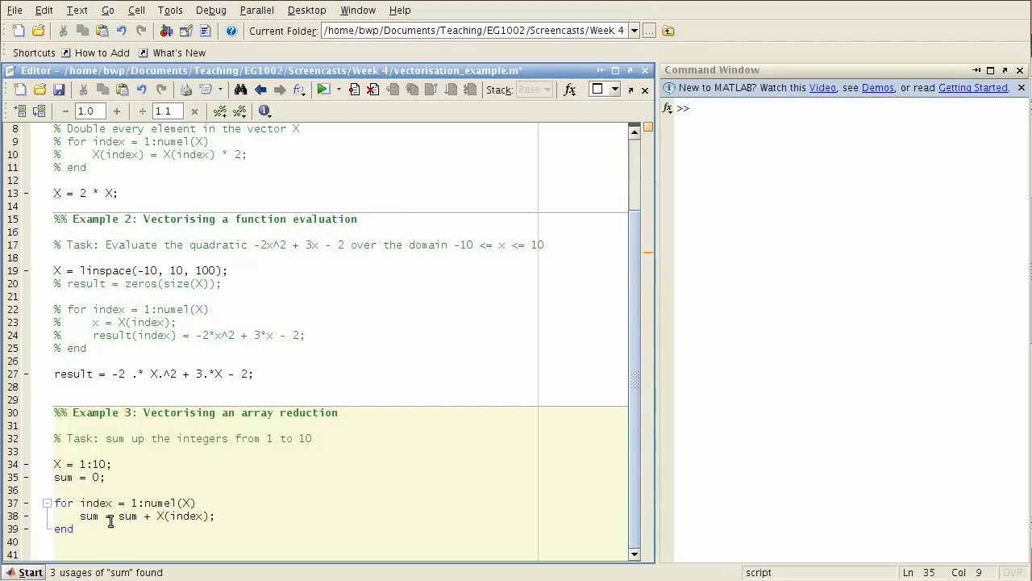
{"action": "left_click", "coordinate": [118, 515]}
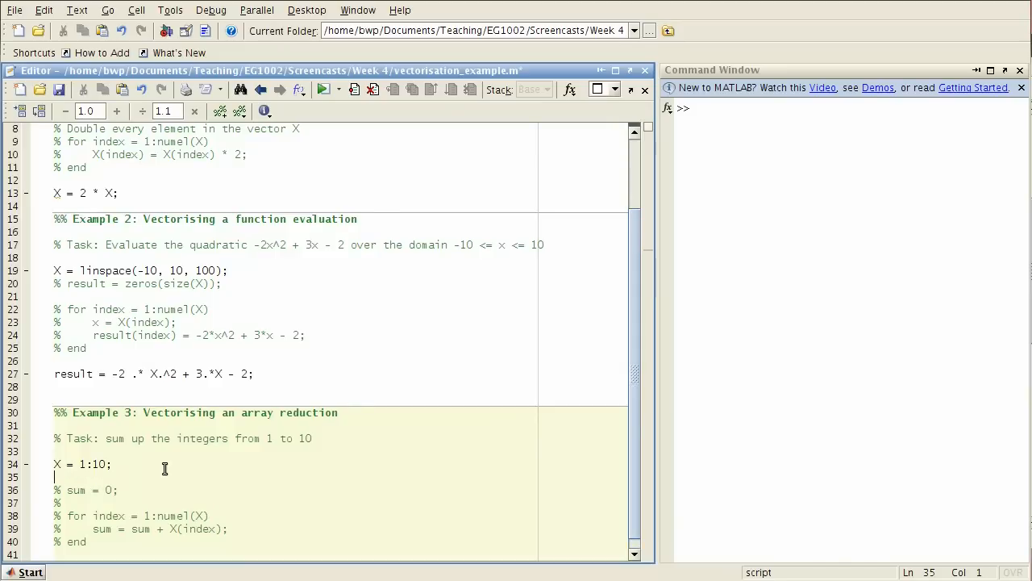
Type sum(X) on the blank line below X = 1:10 and select the sum word.
{"action": "type", "text": "sum"}
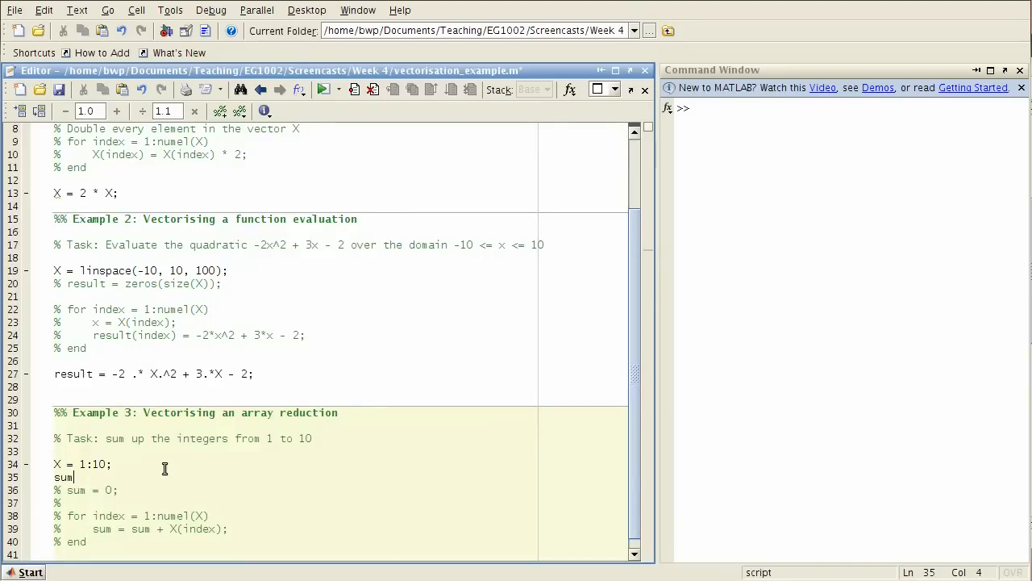
{"action": "type", "text": "(X)"}
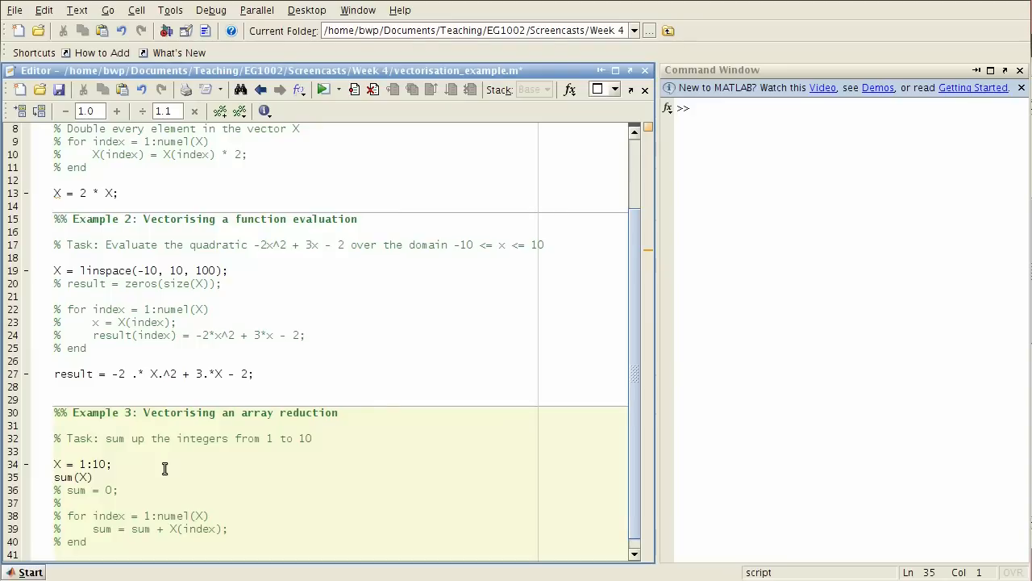
{"action": "double_click", "coordinate": [64, 476]}
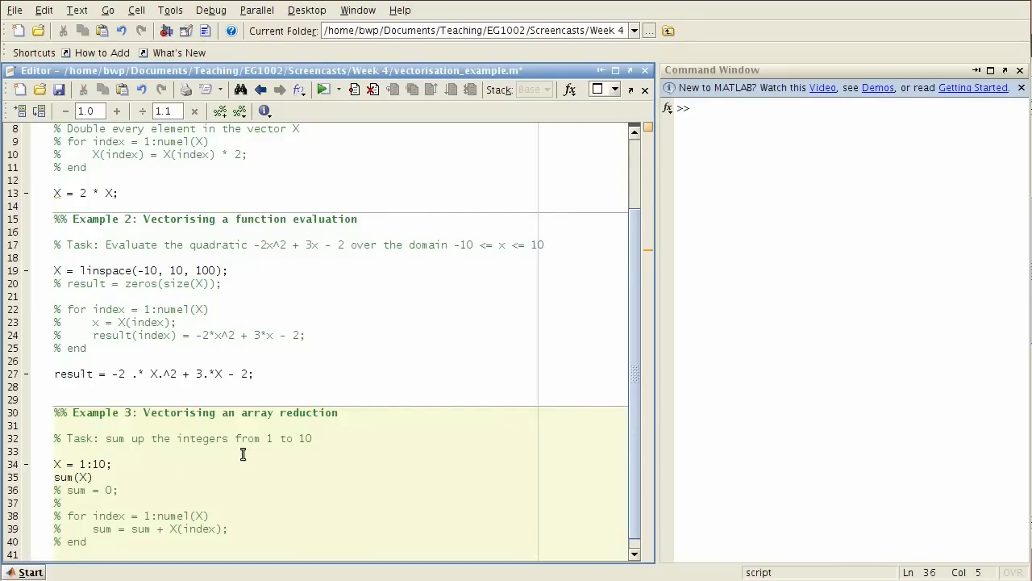
{"action": "left_click", "coordinate": [91, 477]}
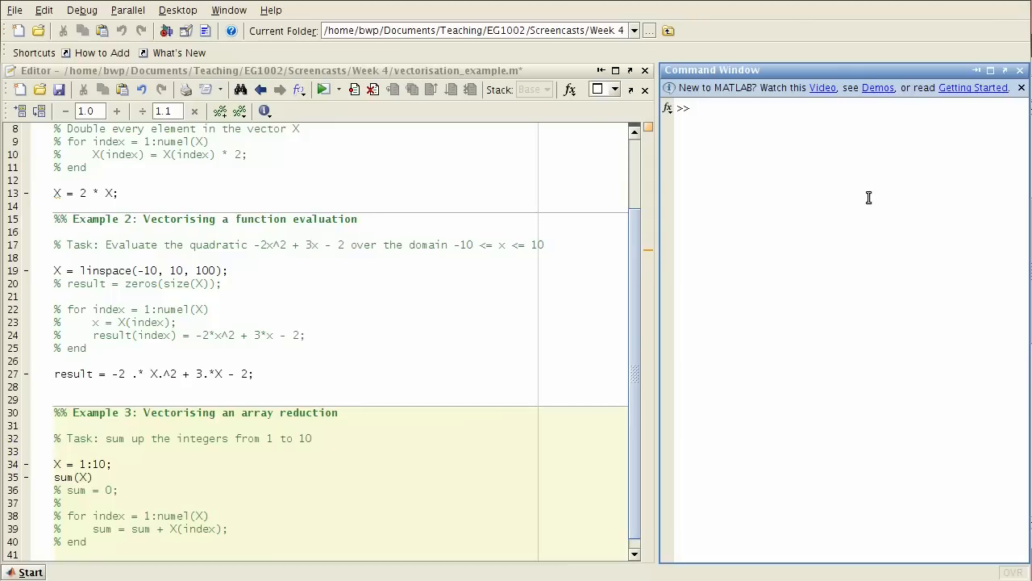
Run clear sum in the Command Window and start typing result before sum(X).
{"action": "type", "text": "clear sum"}
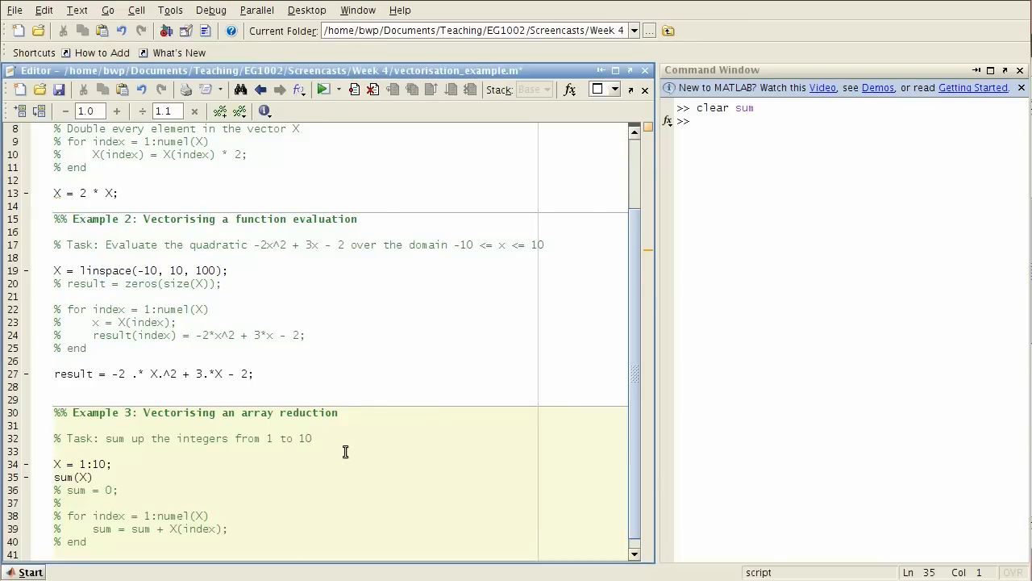
{"action": "type", "text": "result"}
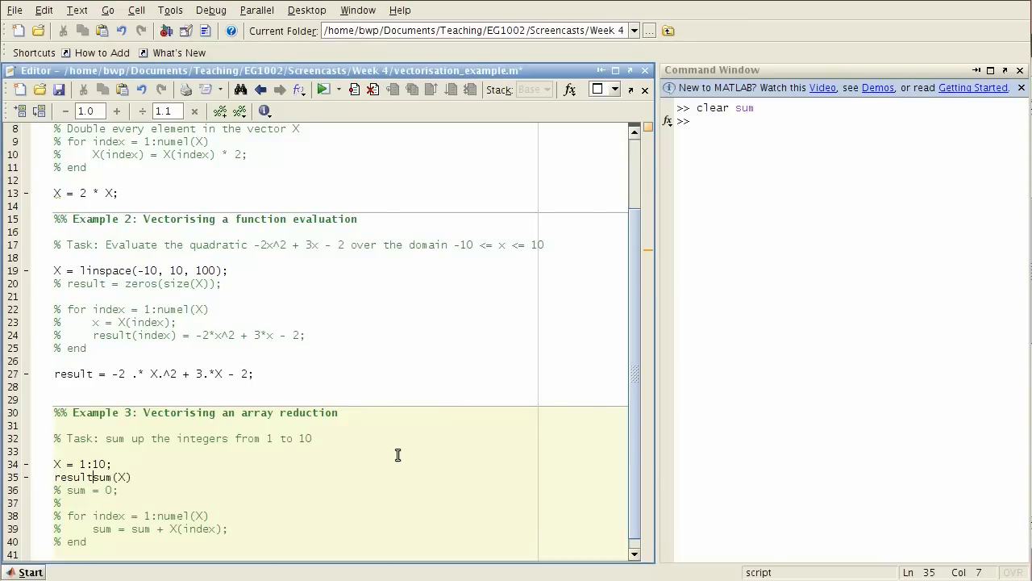